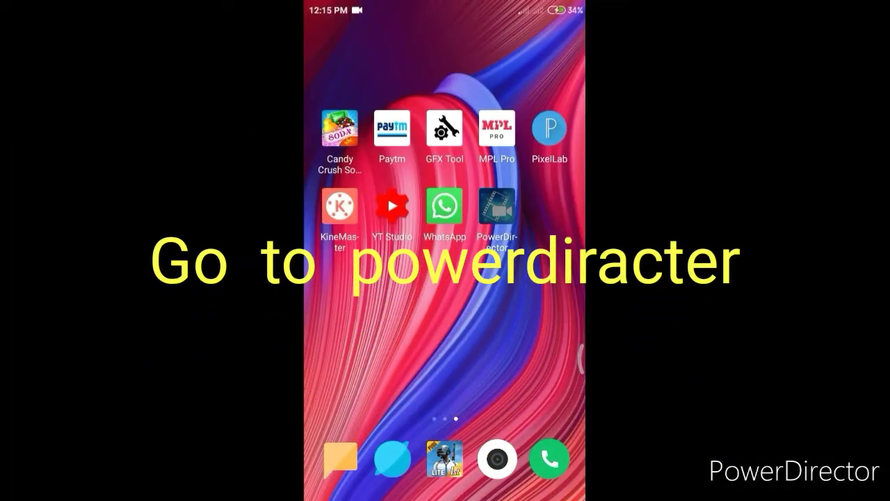
Launch PowerDirector and create a new 16:9 widescreen project.
{"action": "left_click", "coordinate": [497, 207]}
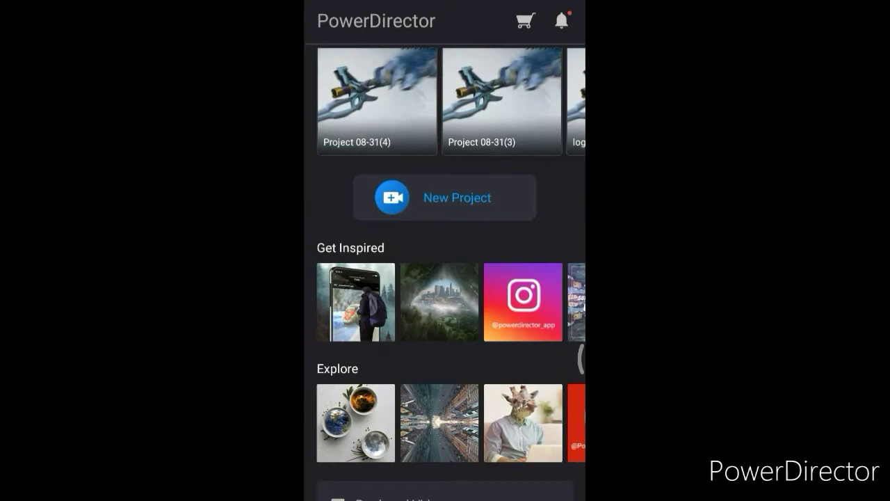
{"action": "left_click", "coordinate": [445, 198]}
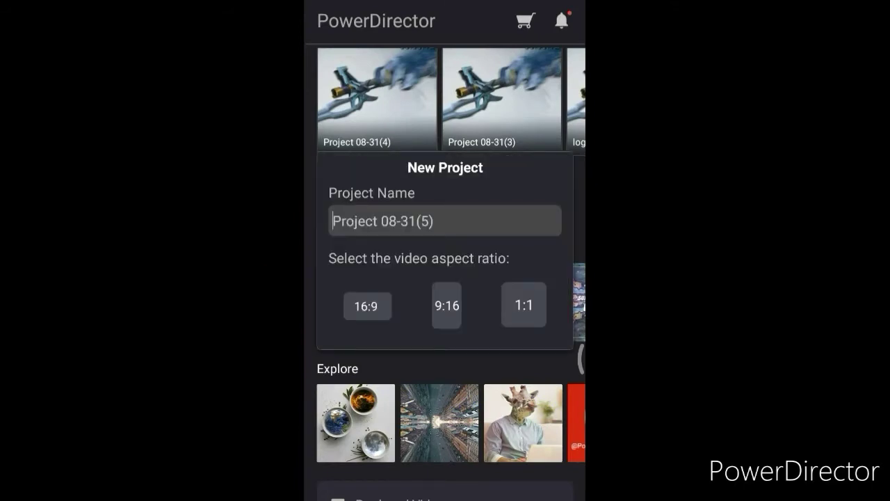
{"action": "left_click", "coordinate": [367, 305]}
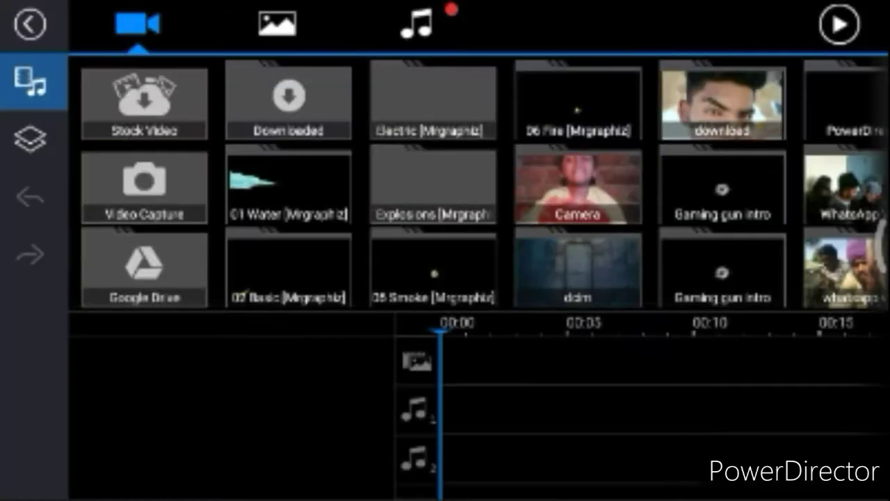
Add the clip from the Gaming gun intro folder and return to the editor.
{"action": "left_click", "coordinate": [722, 187]}
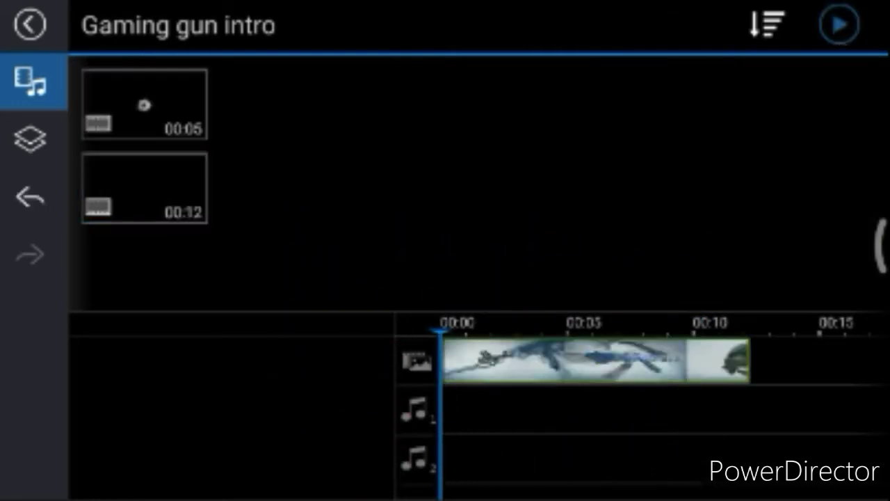
{"action": "left_click", "coordinate": [839, 24]}
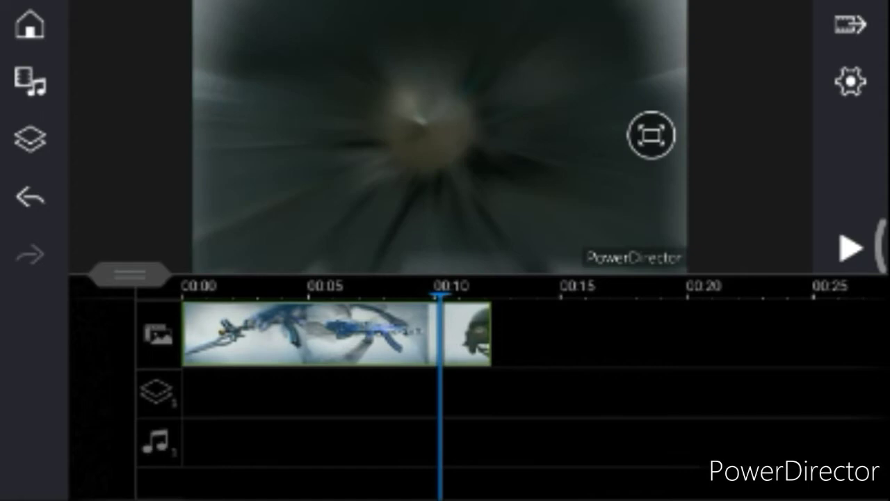
Add the NinjaTitan logo as a Screen-blended overlay layer and start lowering its opacity.
{"action": "left_click", "coordinate": [29, 137]}
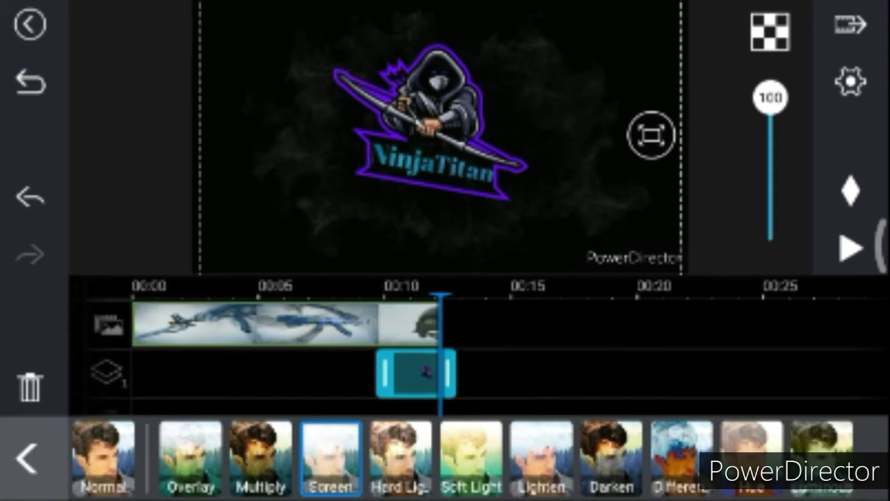
{"action": "left_click_drag", "start_coordinate": [770, 98], "coordinate": [770, 147]}
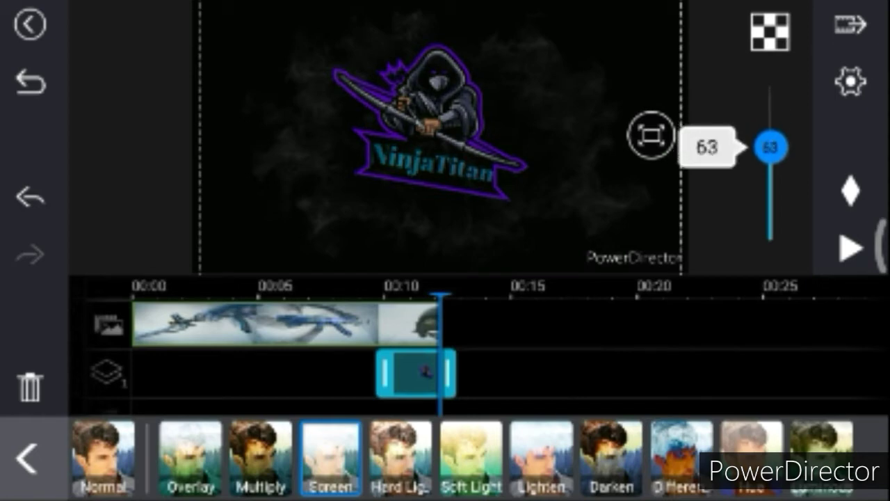
Fine-tune the logo overlay's opacity to about 63.
{"action": "left_click_drag", "start_coordinate": [772, 147], "coordinate": [771, 137]}
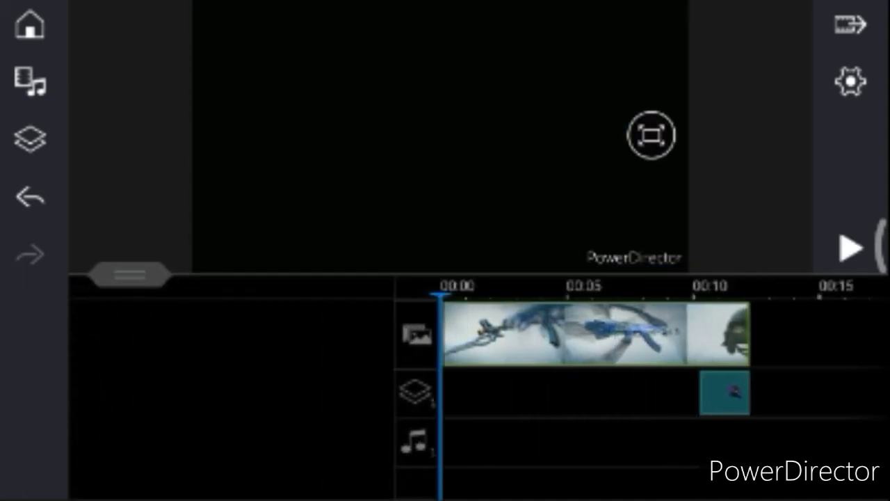
Preview the intro with the smoky logo overlay, then bring up Produce Video.
{"action": "left_click", "coordinate": [852, 247]}
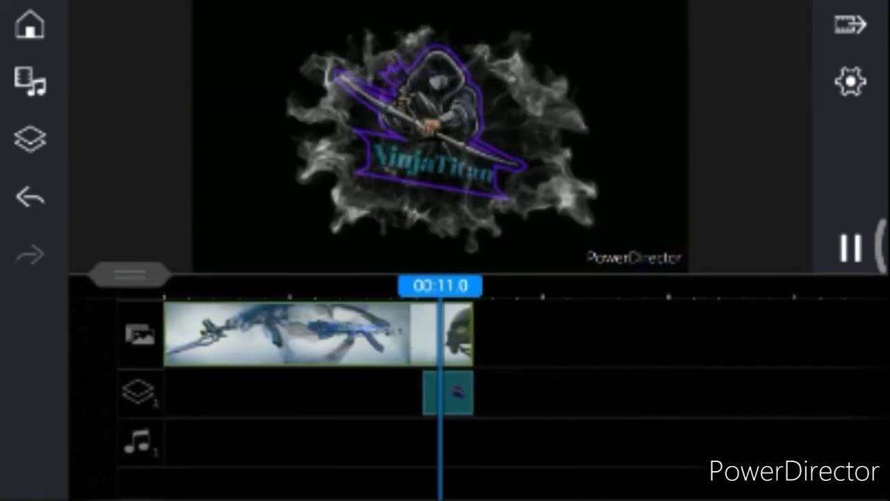
{"action": "left_click", "coordinate": [850, 245]}
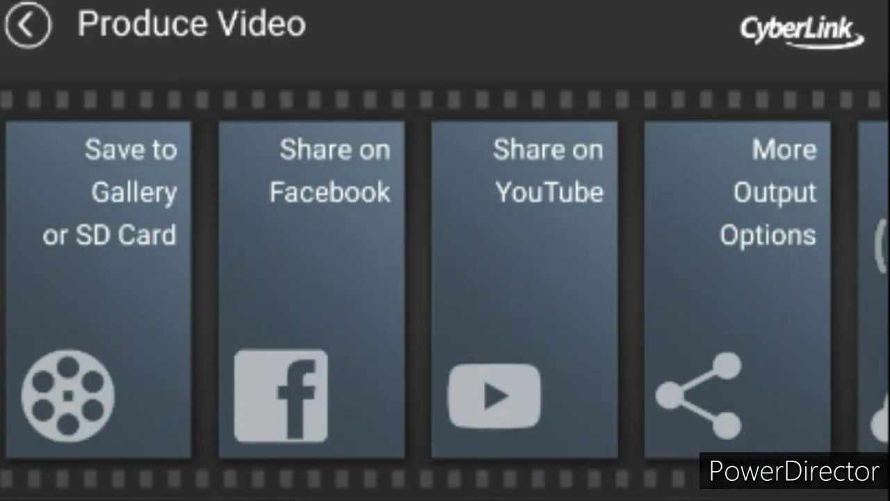
Export the video to the gallery as an HD 720p MP4.
{"action": "left_click", "coordinate": [99, 285]}
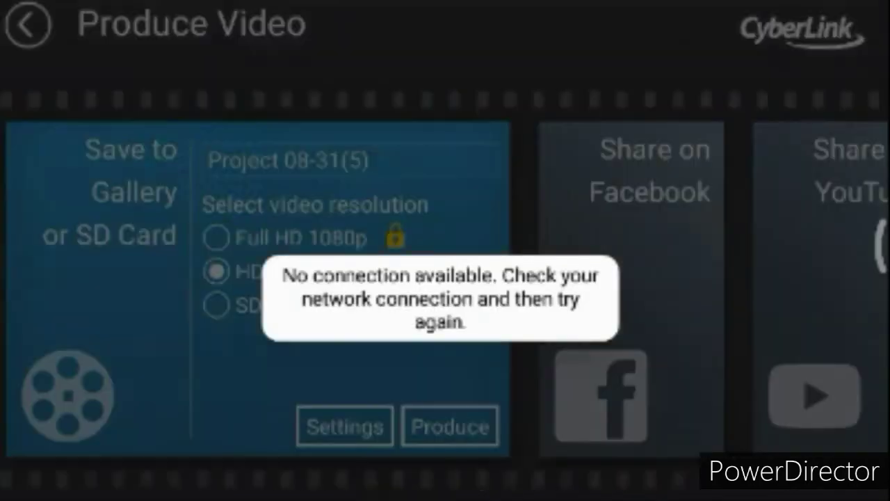
{"action": "left_click", "coordinate": [449, 426]}
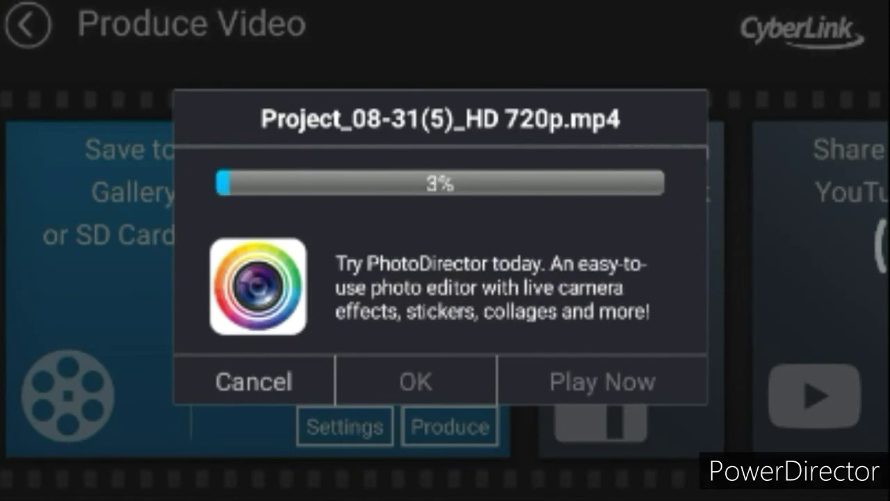